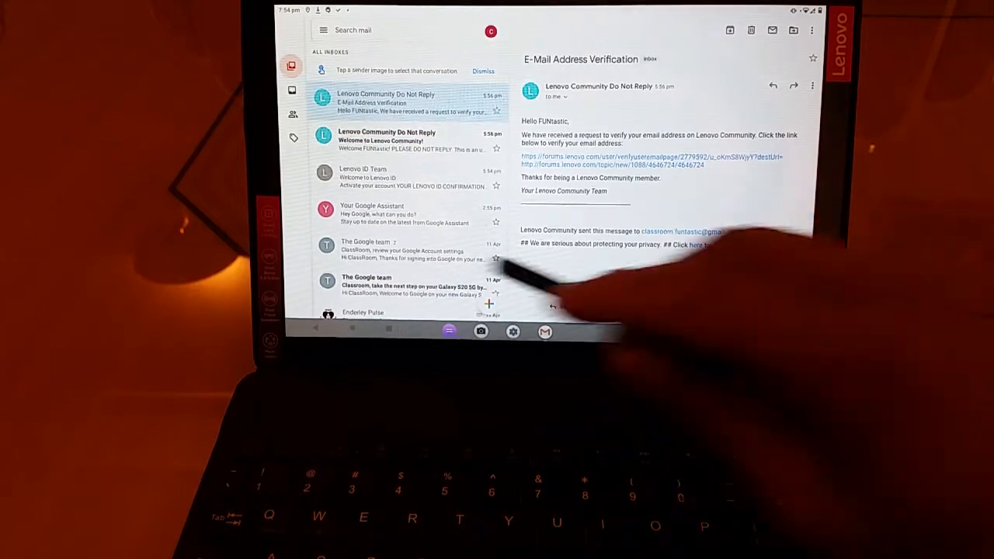
# - Start a new email draft from the Gmail compose button
pyautogui.click(373, 210)
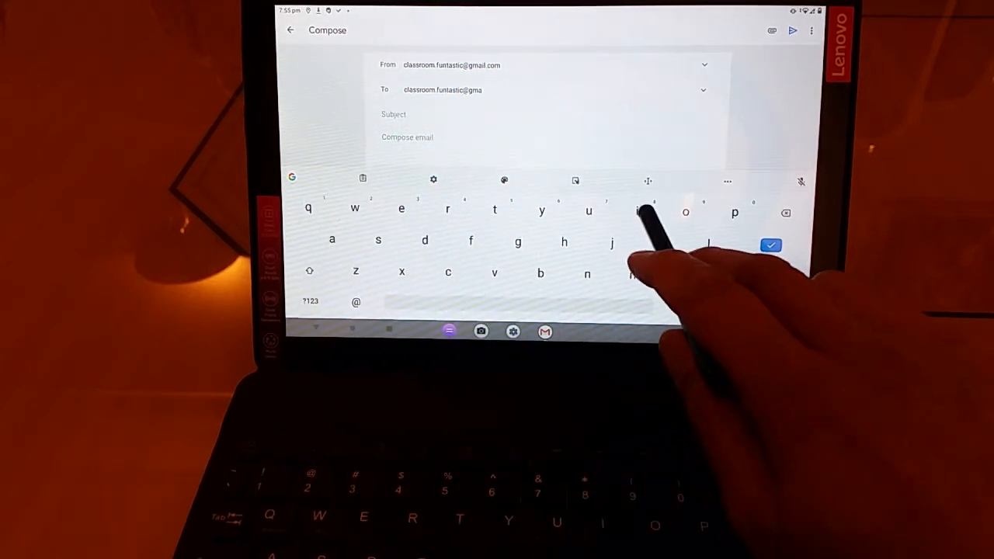
# - Finish the recipient address by typing its 'il.com' ending
pyautogui.write('il.com')
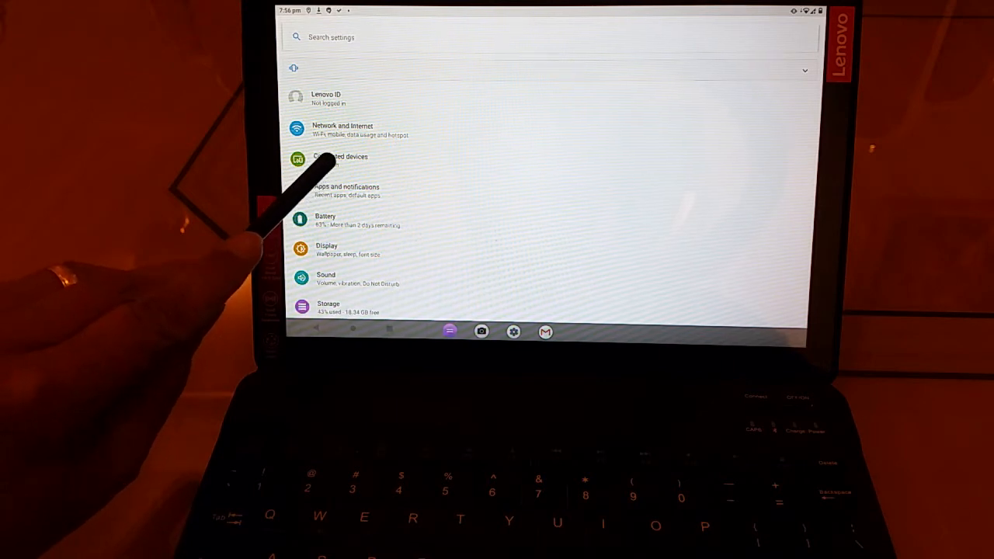
# - Go to the Connected devices page in Android Settings
pyautogui.click(338, 160)
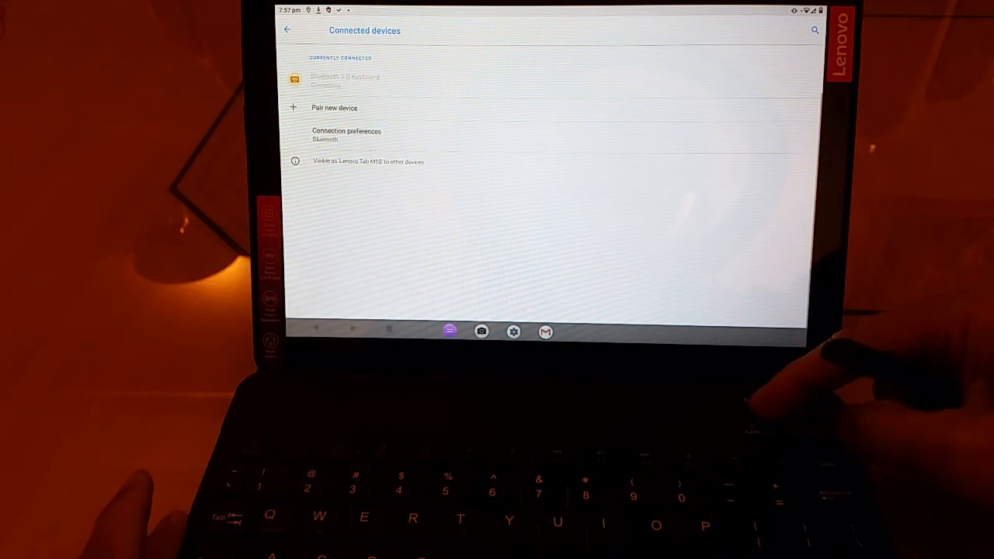
# - Connect the Bluetooth 3.0 Keyboard to the tablet
pyautogui.click(346, 80)
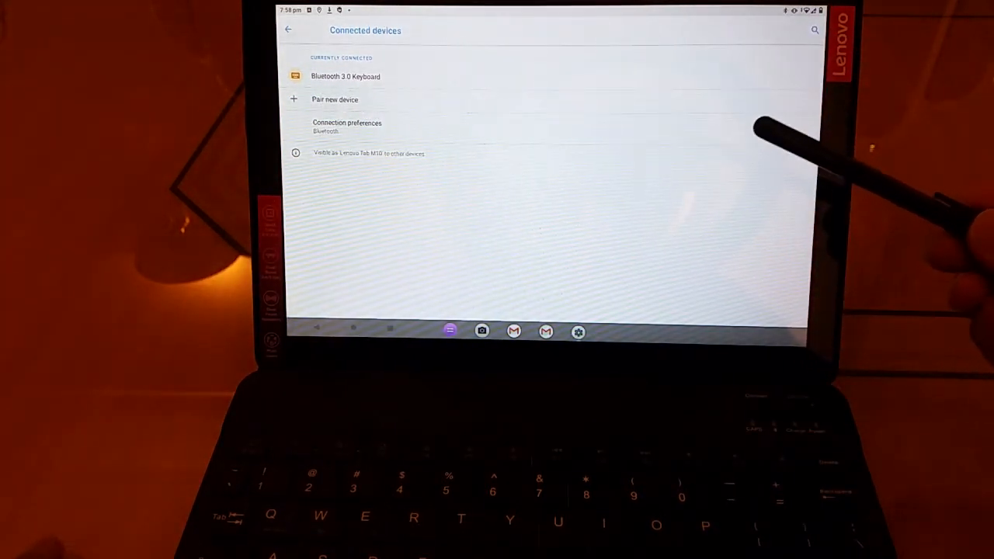
pyautogui.moveTo(730, 194)
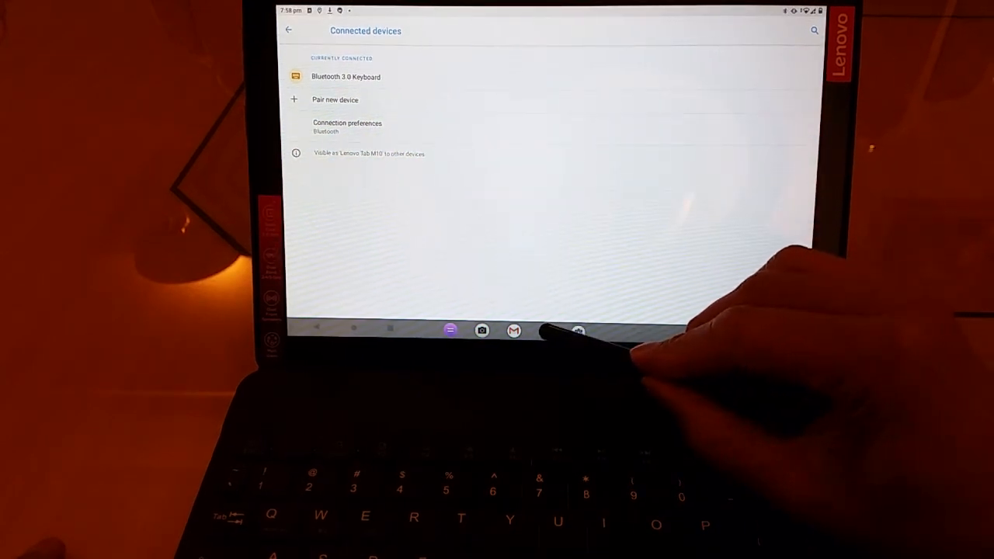
# - Switch back to the Gmail compose draft via the taskbar icon
pyautogui.click(514, 332)
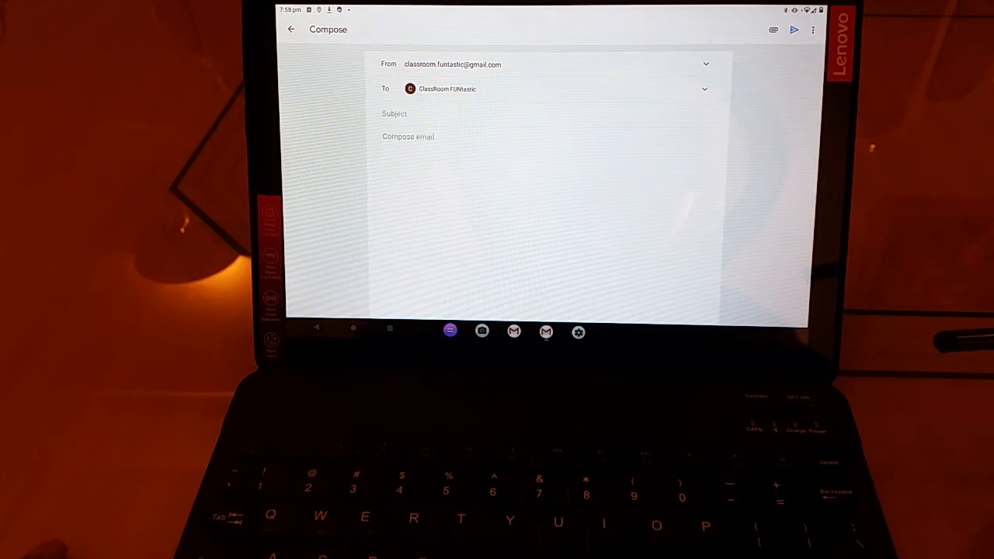
pyautogui.moveTo(660, 271)
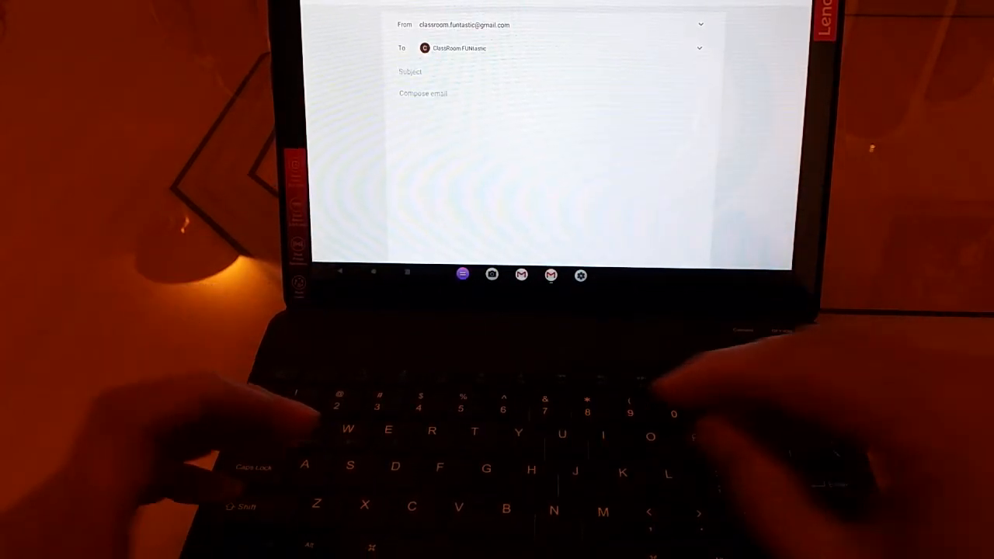
# - Enter 'Test email' as the subject using the Bluetooth keyboard
pyautogui.write('Test')
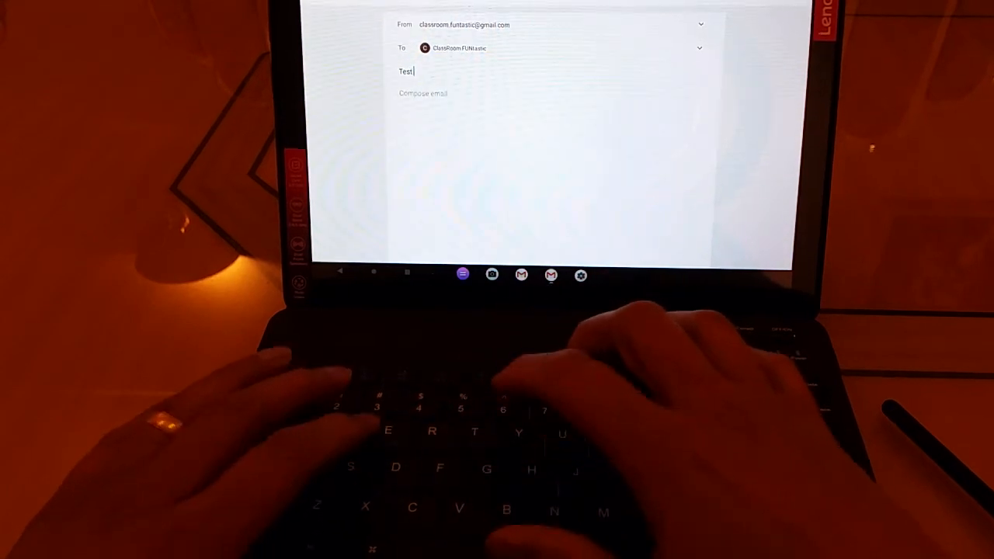
pyautogui.write('email')
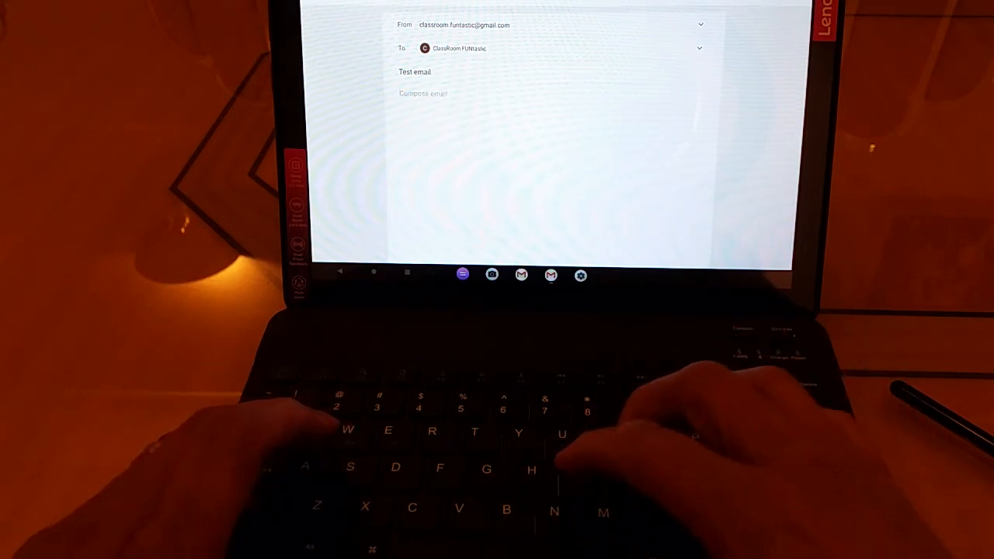
# - Type 'Hi there,' and 'This is a test of the keyboard' in the body
pyautogui.write('Hi t')
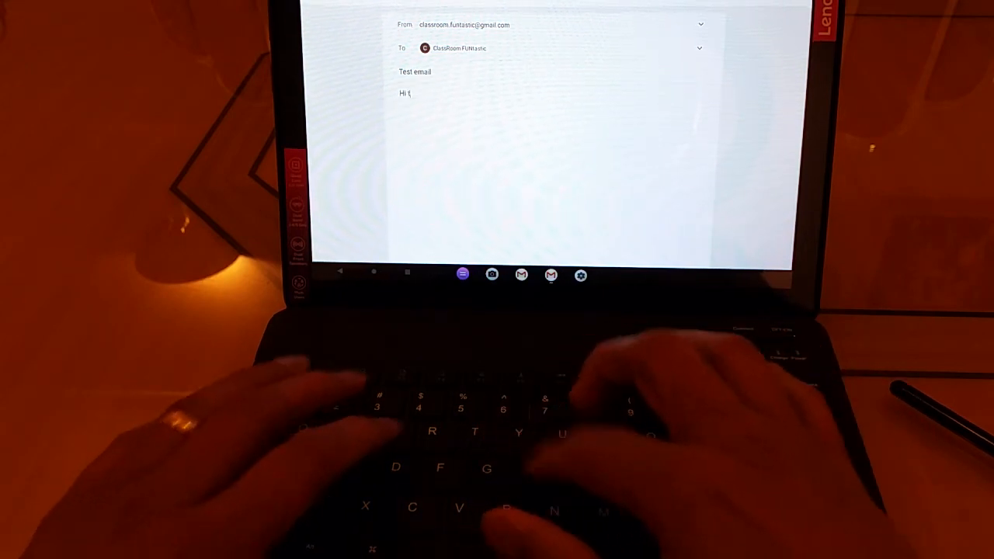
pyautogui.write('here,')
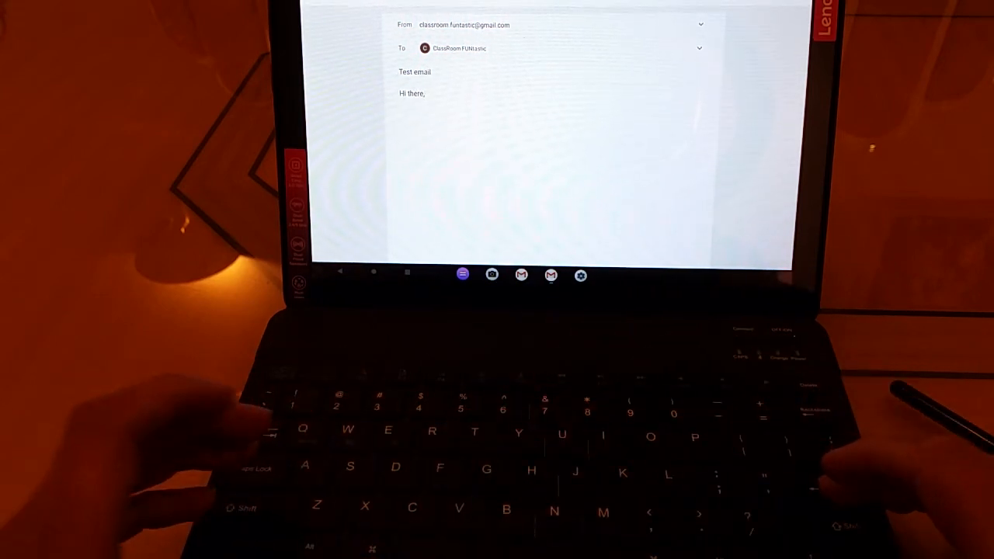
pyautogui.write('Th')
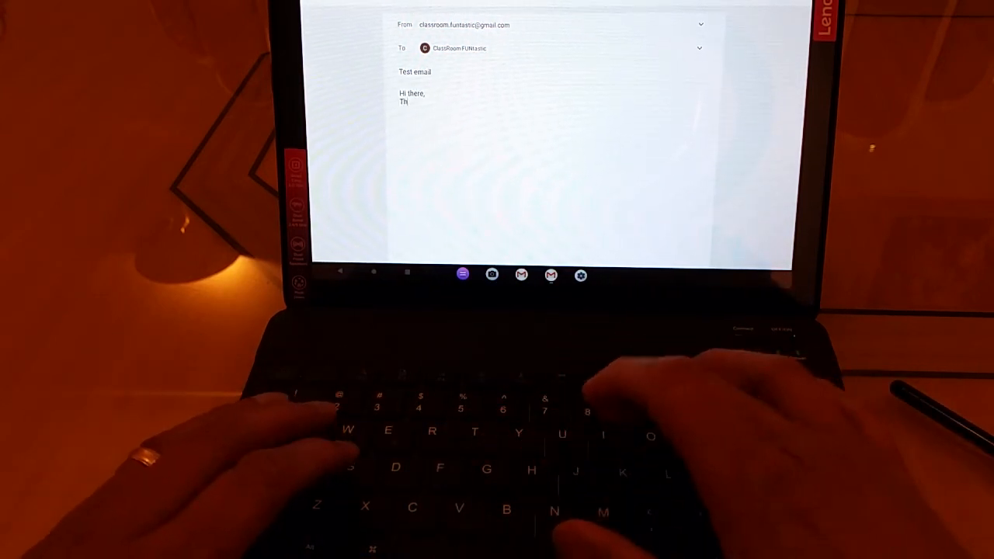
pyautogui.write('This is a te')
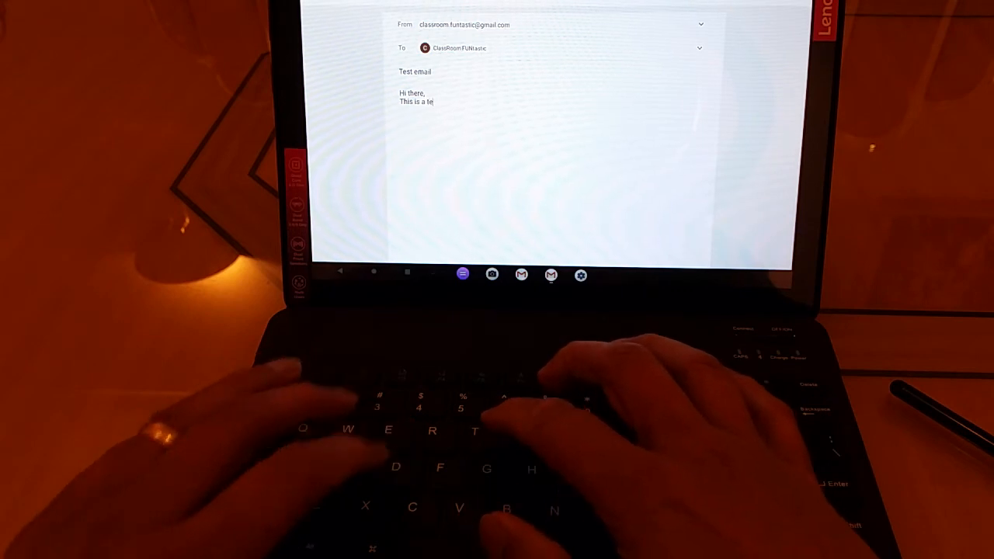
pyautogui.write('st of the')
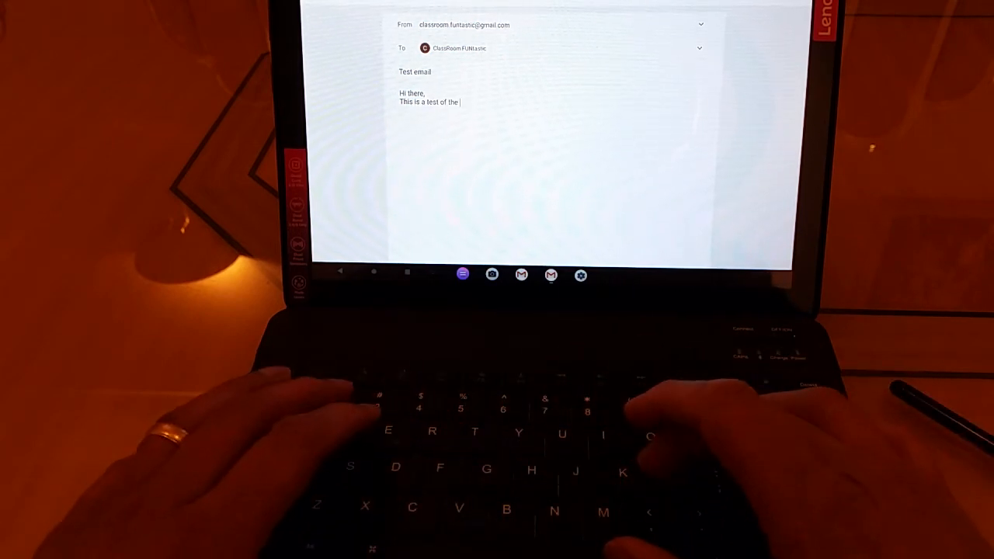
pyautogui.write('keyboard')
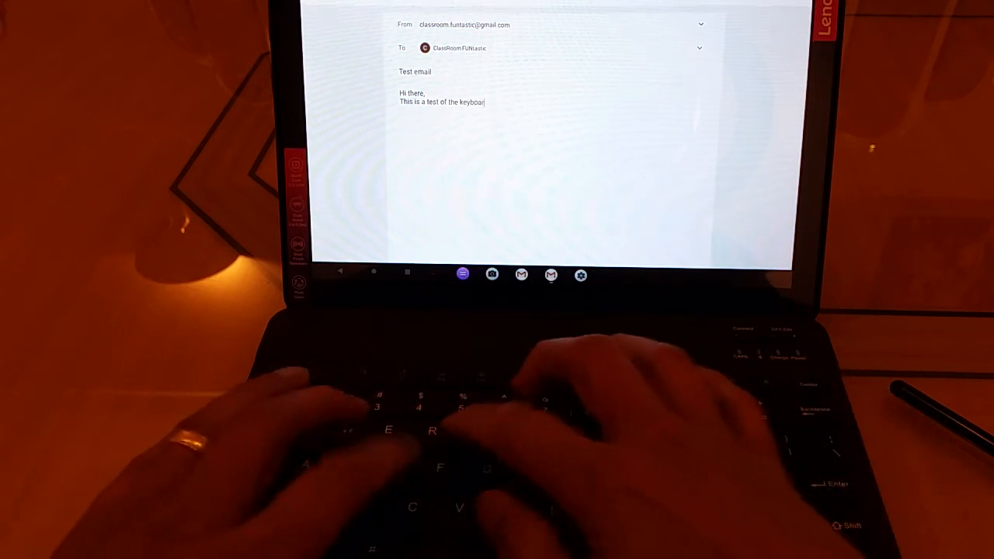